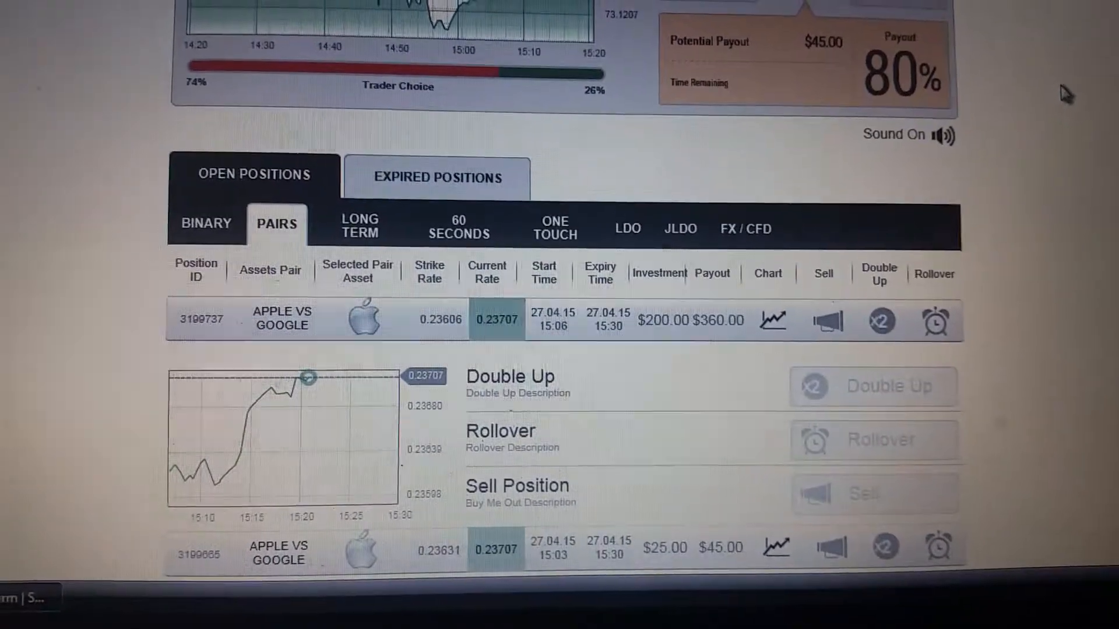
scroll("down", 3)
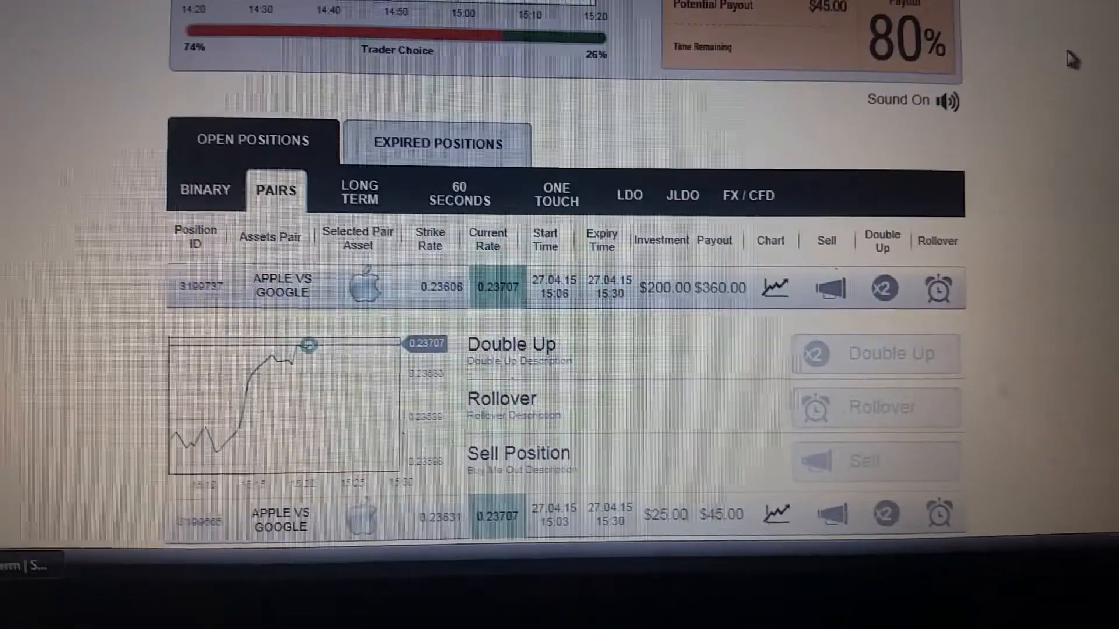